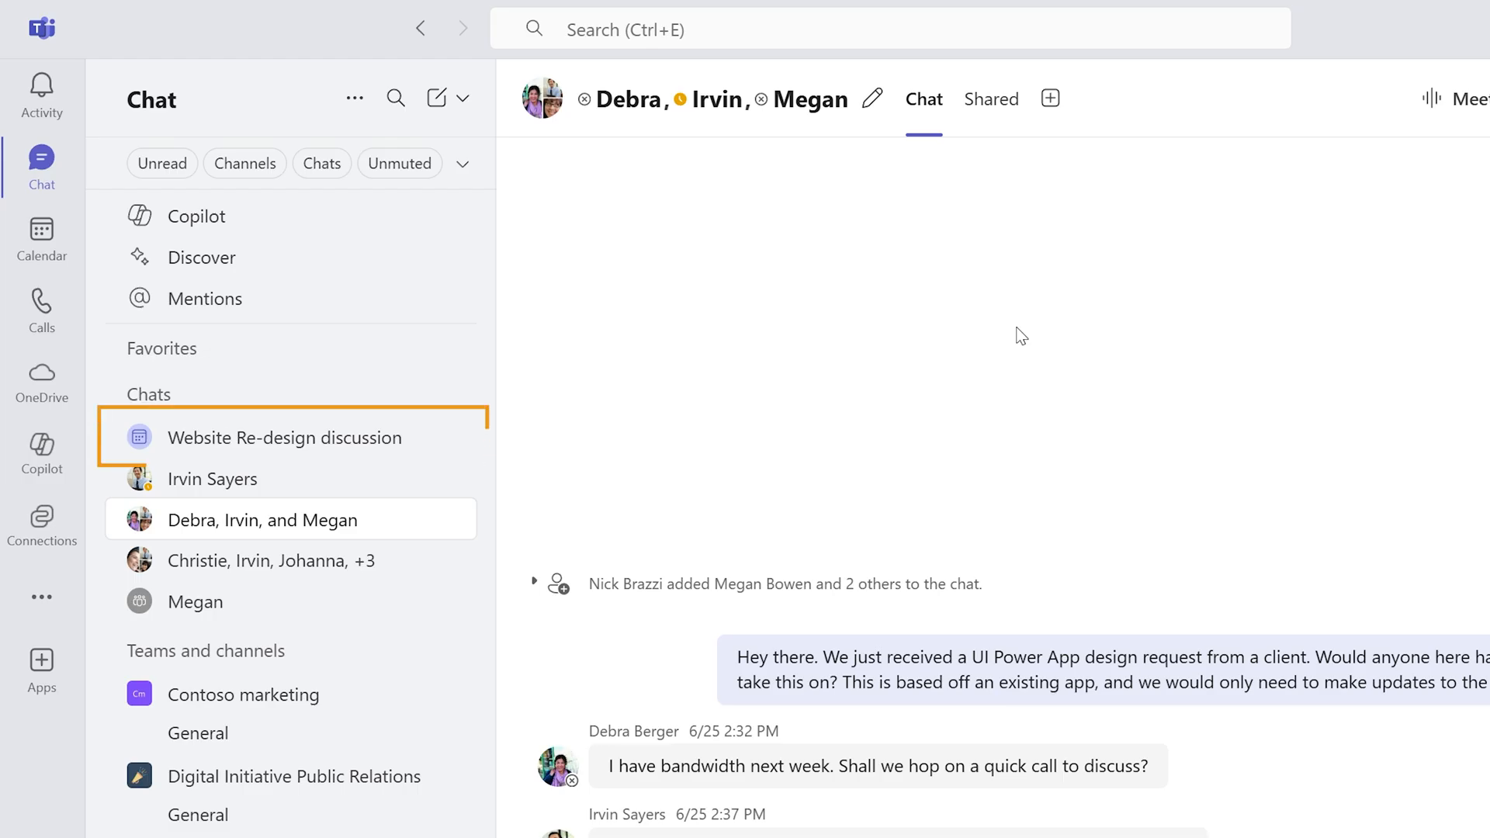
Open the 'Website Re-design discussion' meeting chat from the Chat list.
left_click(285, 437)
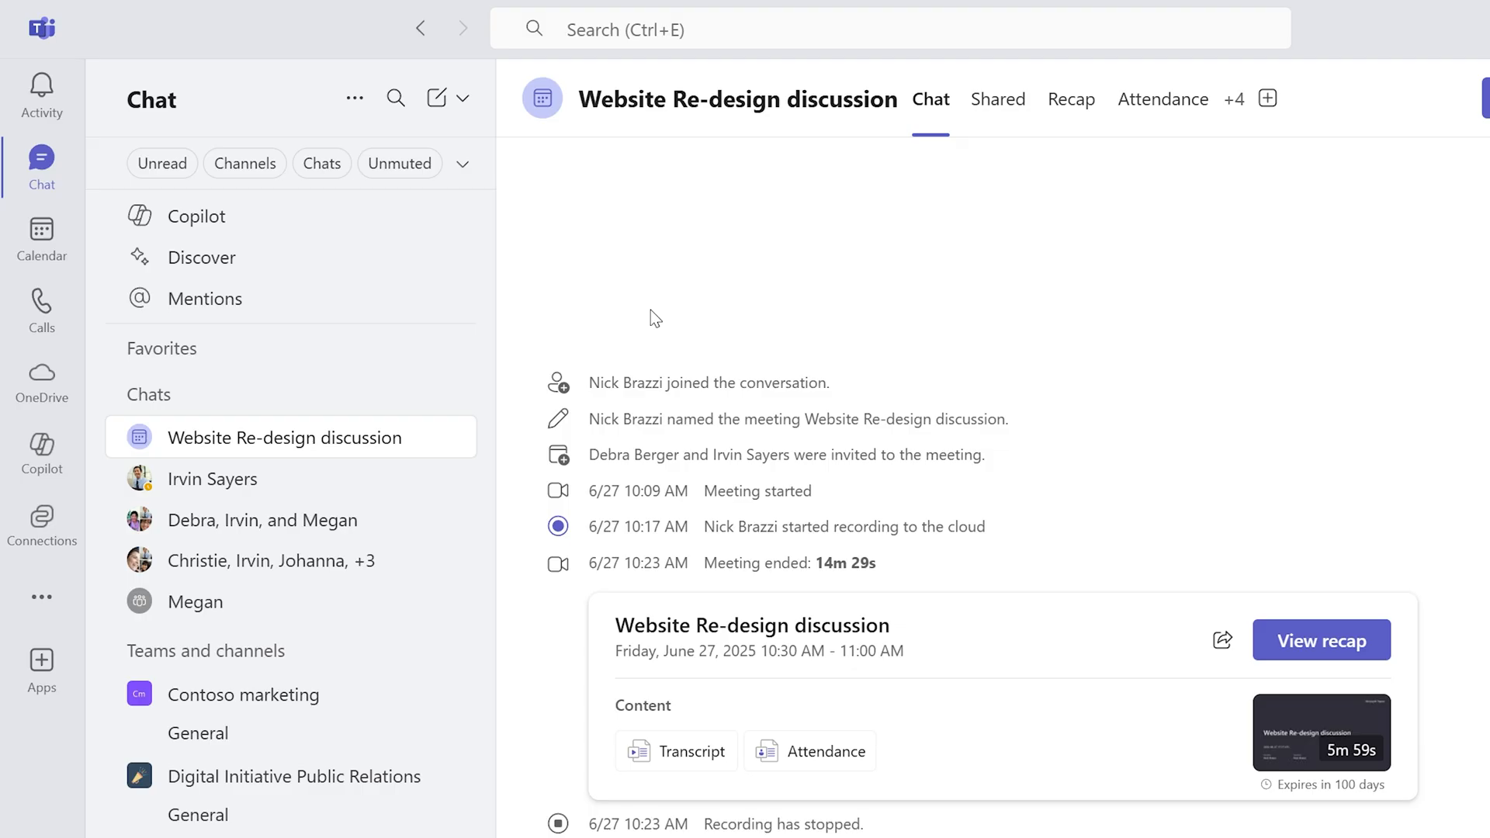
left_click(810, 752)
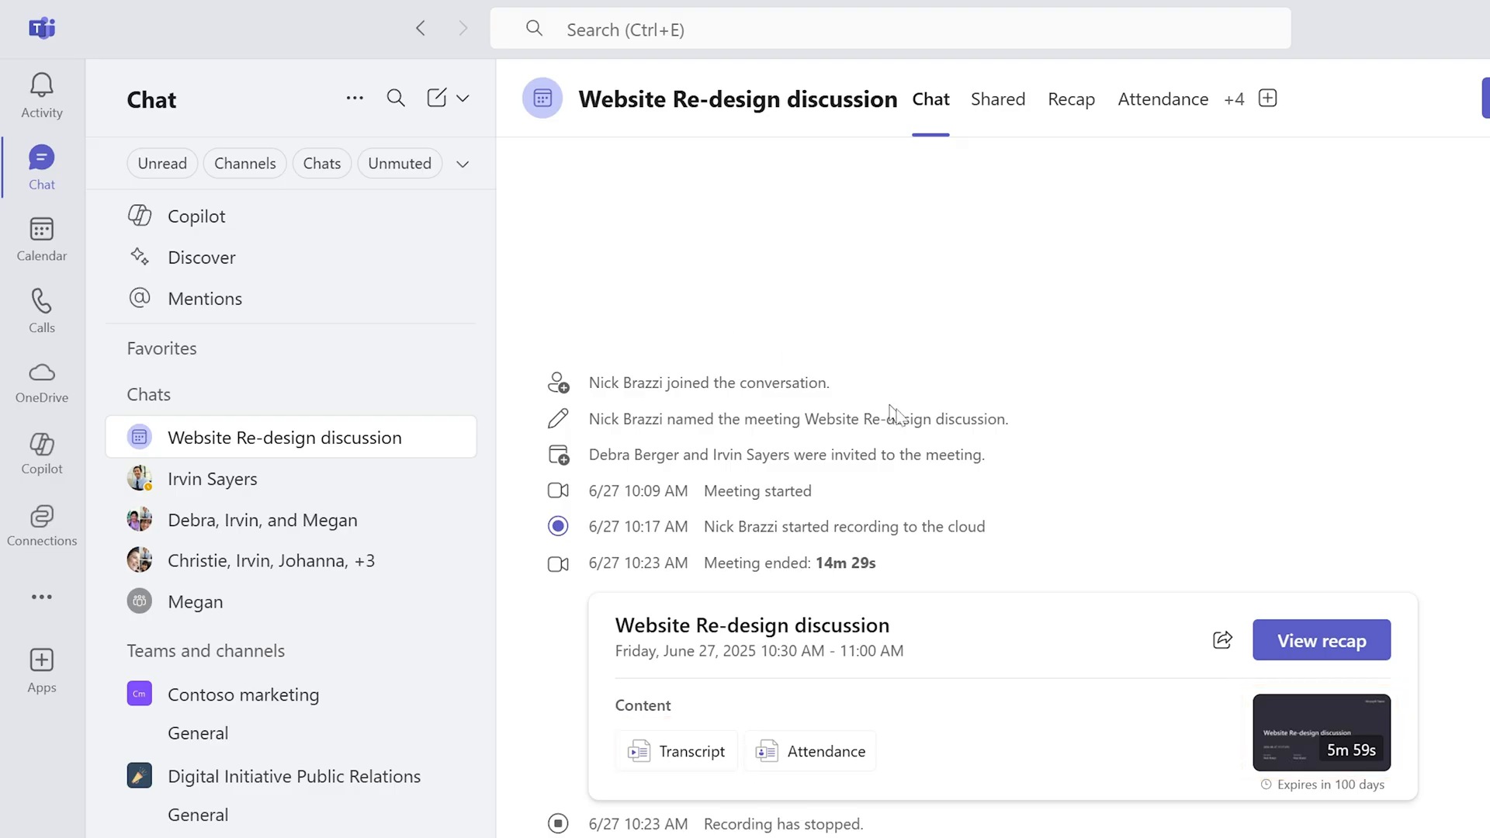
left_click(1320, 641)
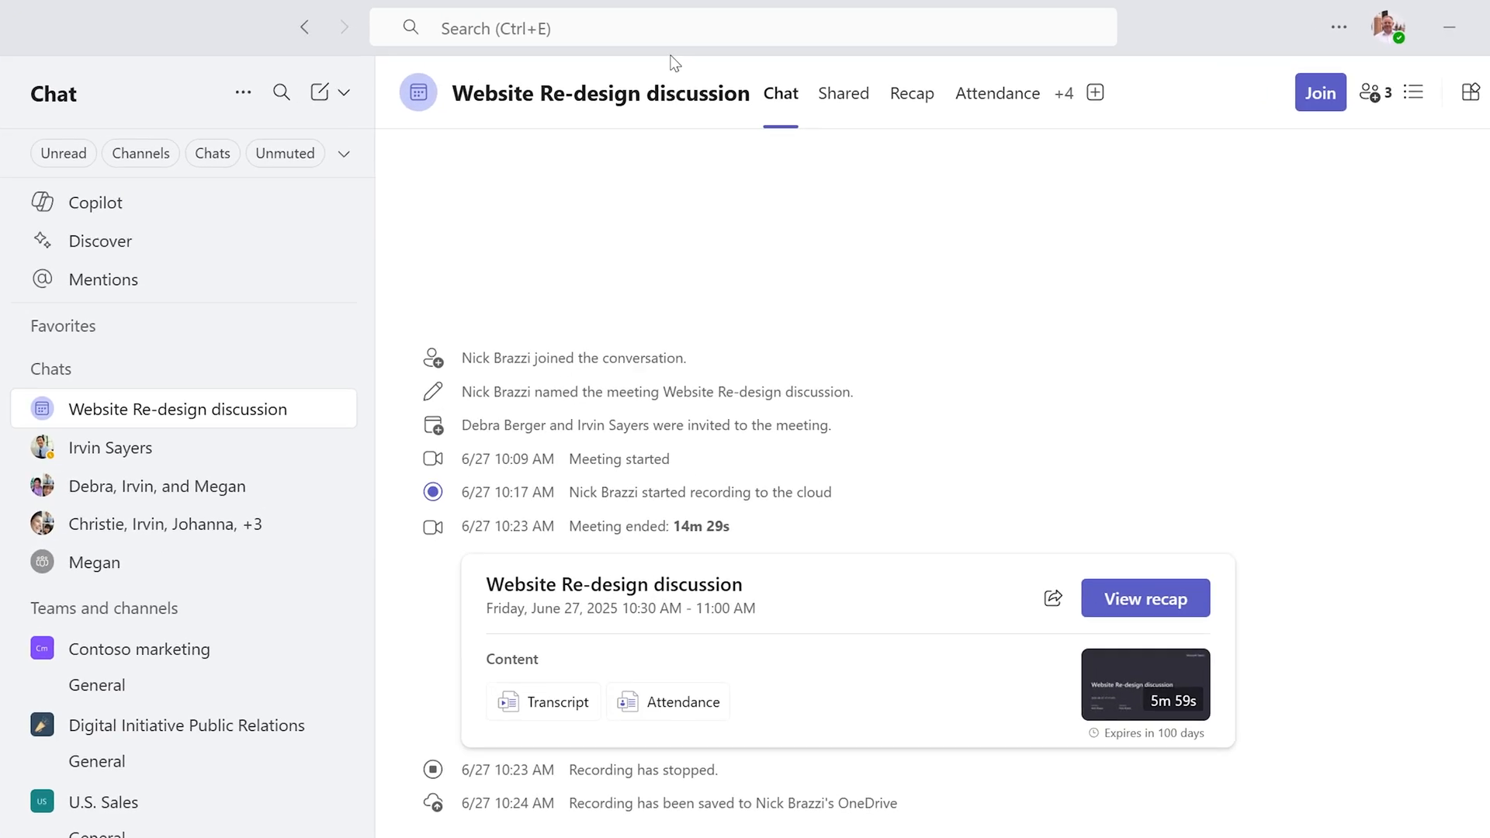
type("website re")
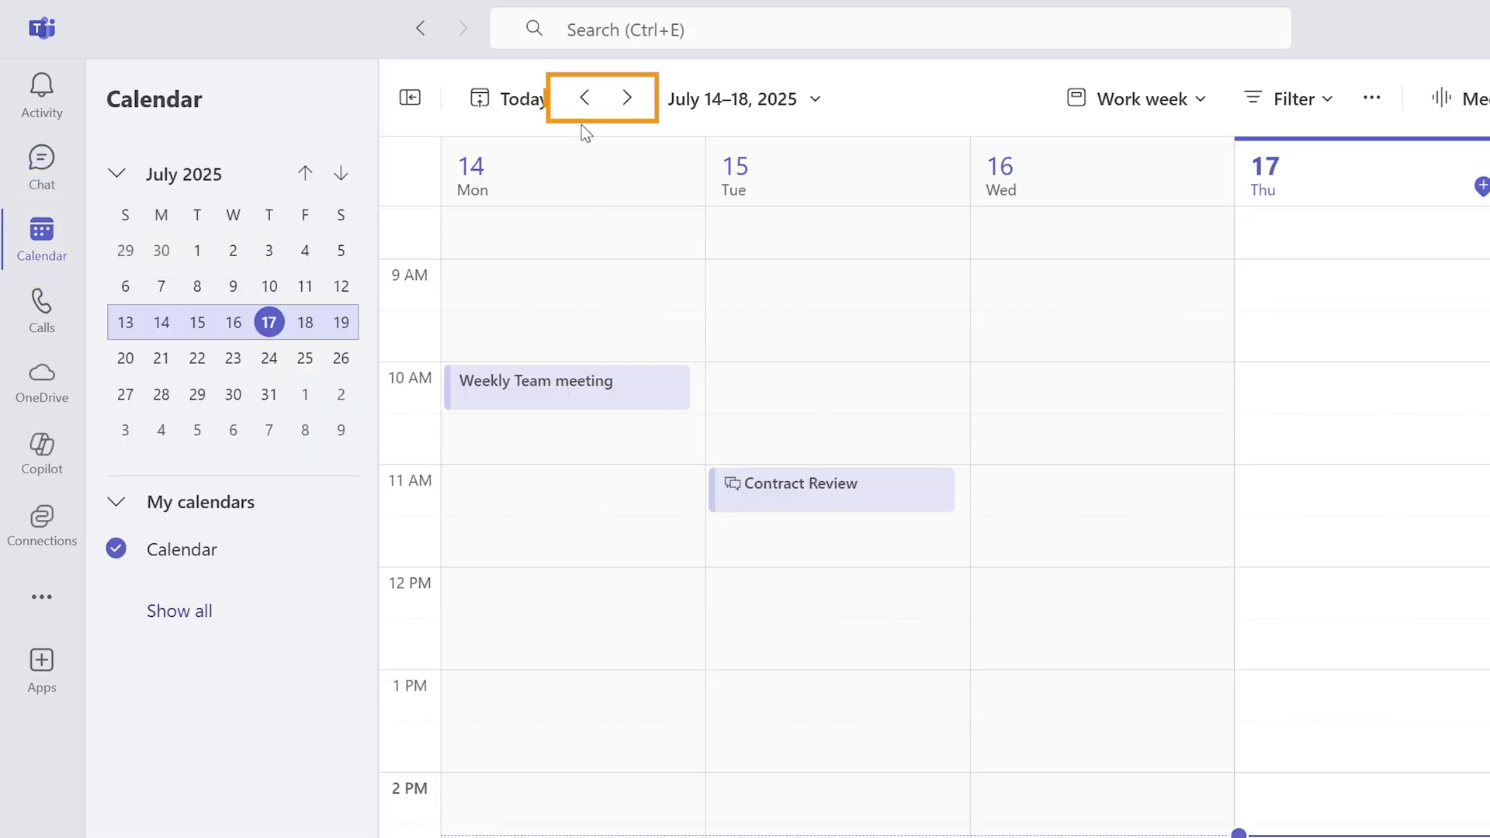
Step the calendar back two weeks to the June 30 – July 4, 2025 work week.
left_click(584, 97)
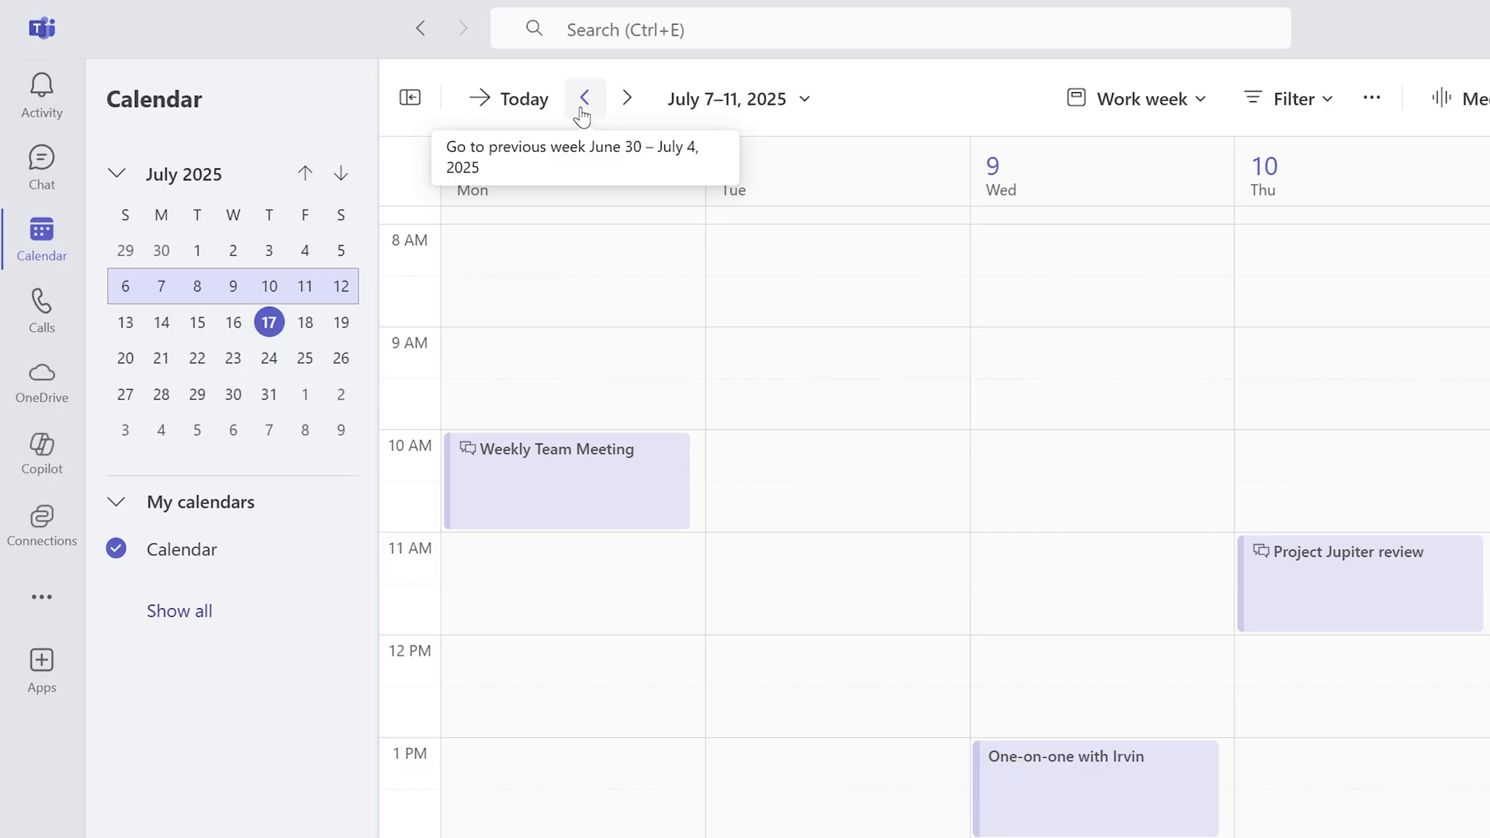
left_click(582, 98)
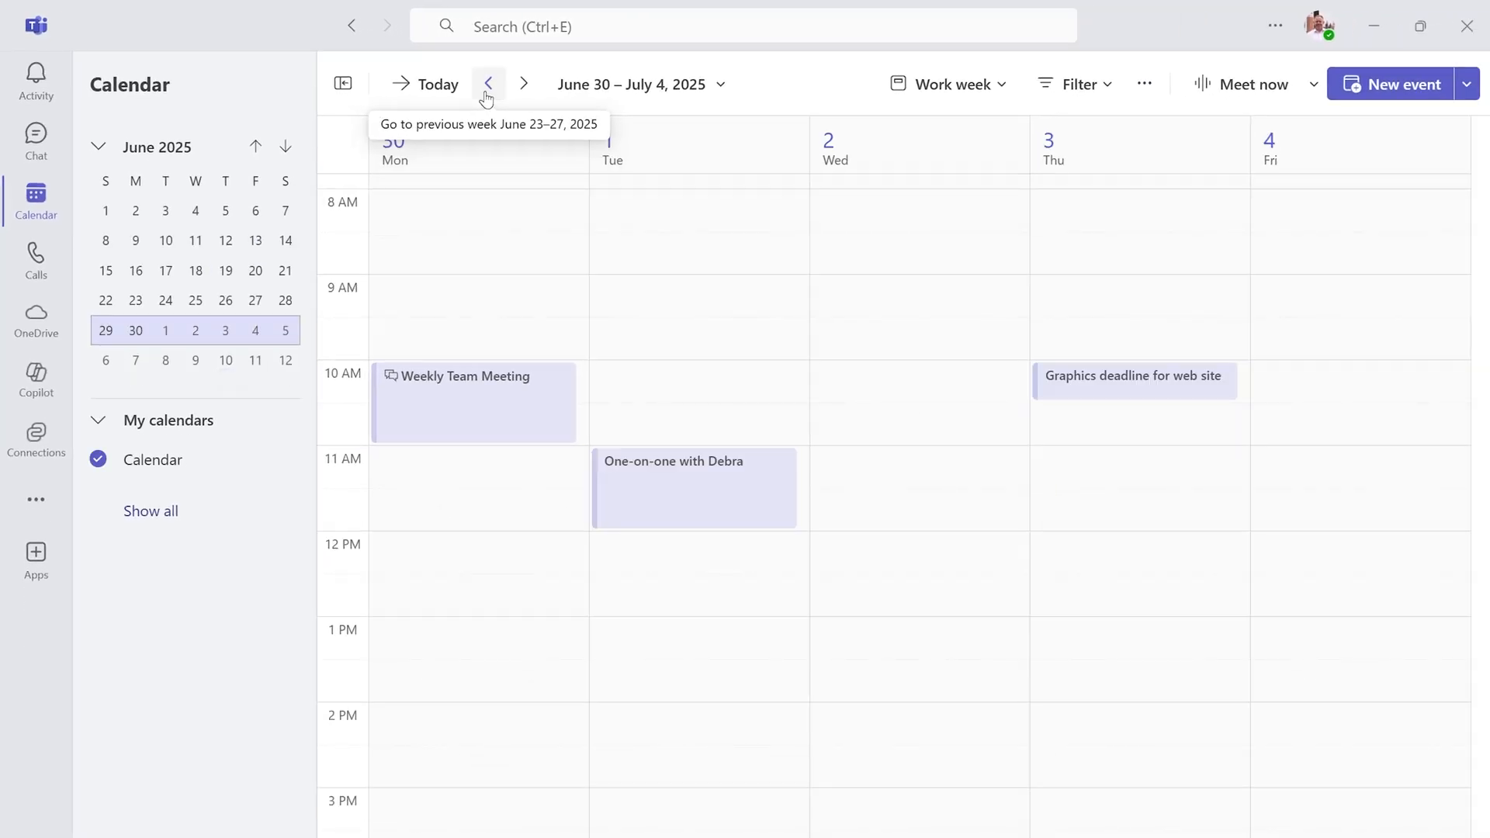